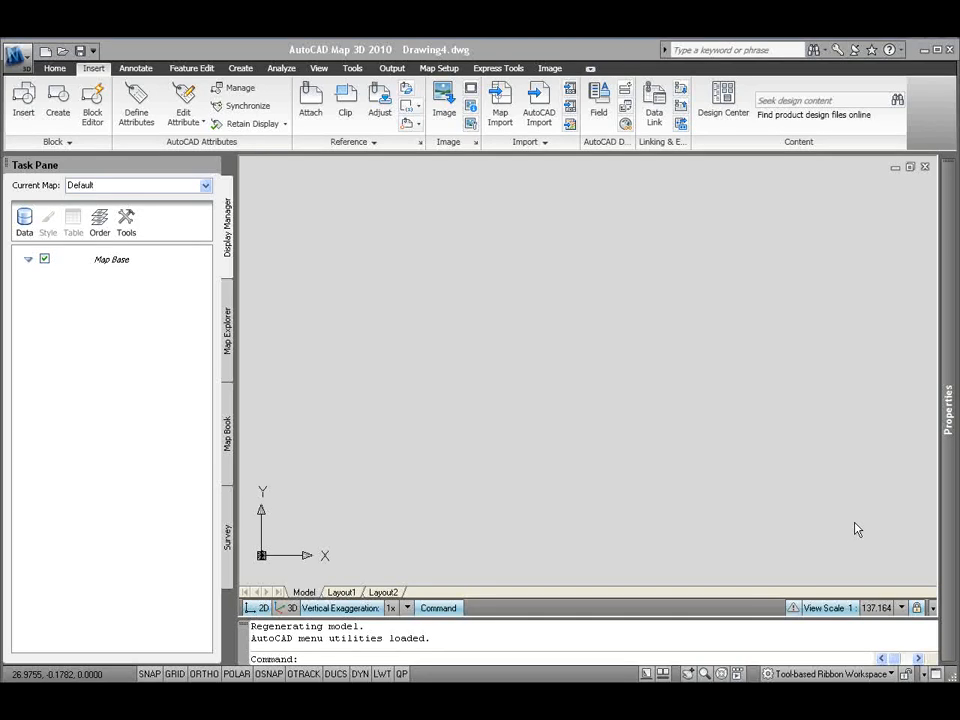
{"action": "mouse_move", "coordinate": [248, 237]}
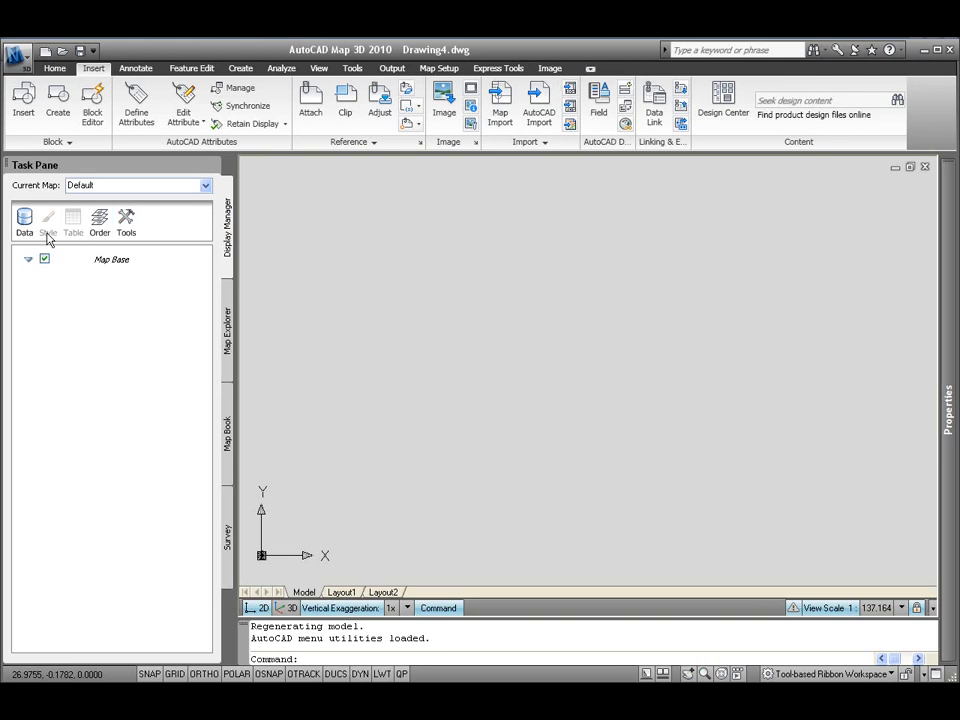
{"action": "mouse_move", "coordinate": [24, 218]}
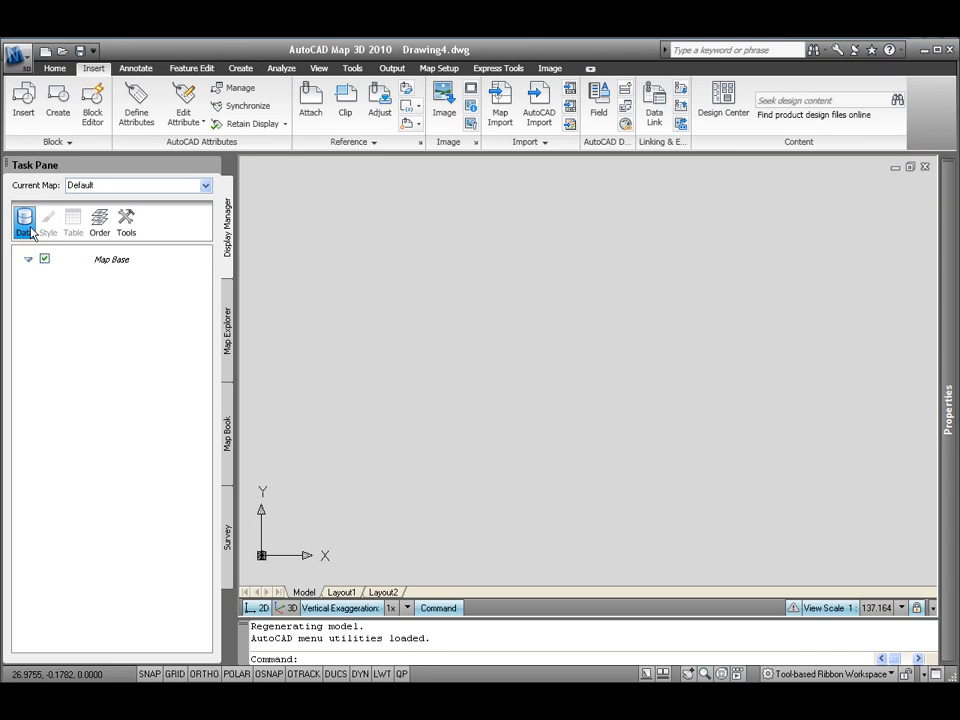
Open the Display Manager's Data menu listing Connect to Data, New Map and Load Layer
{"action": "left_click", "coordinate": [24, 218]}
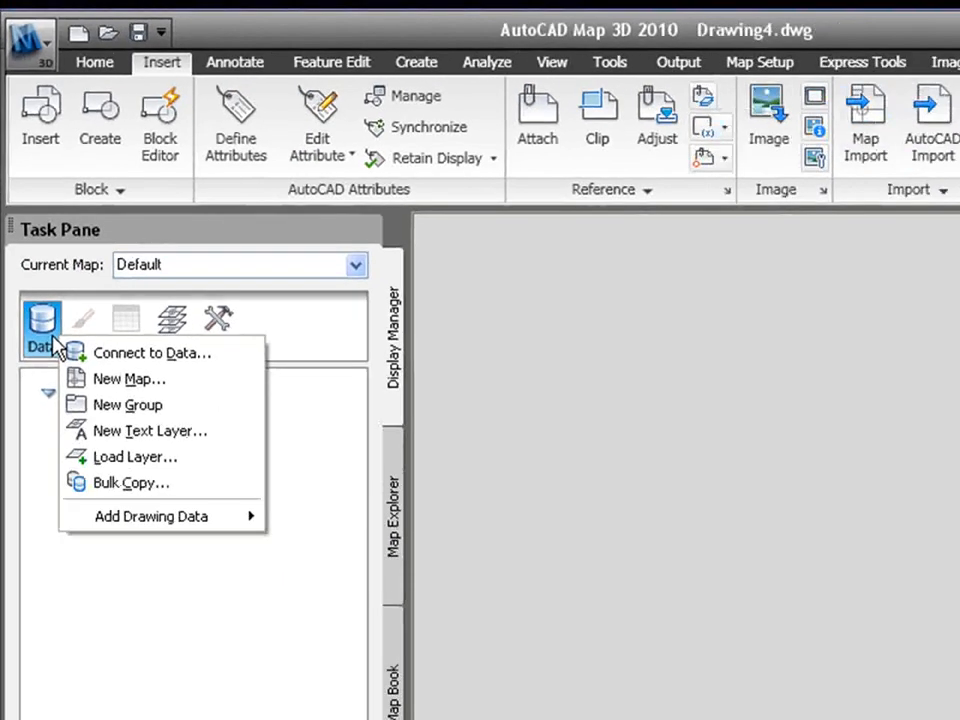
Choose Connect to Data, which brings up the OSGeo.org homepage in a browser
{"action": "left_click", "coordinate": [152, 352]}
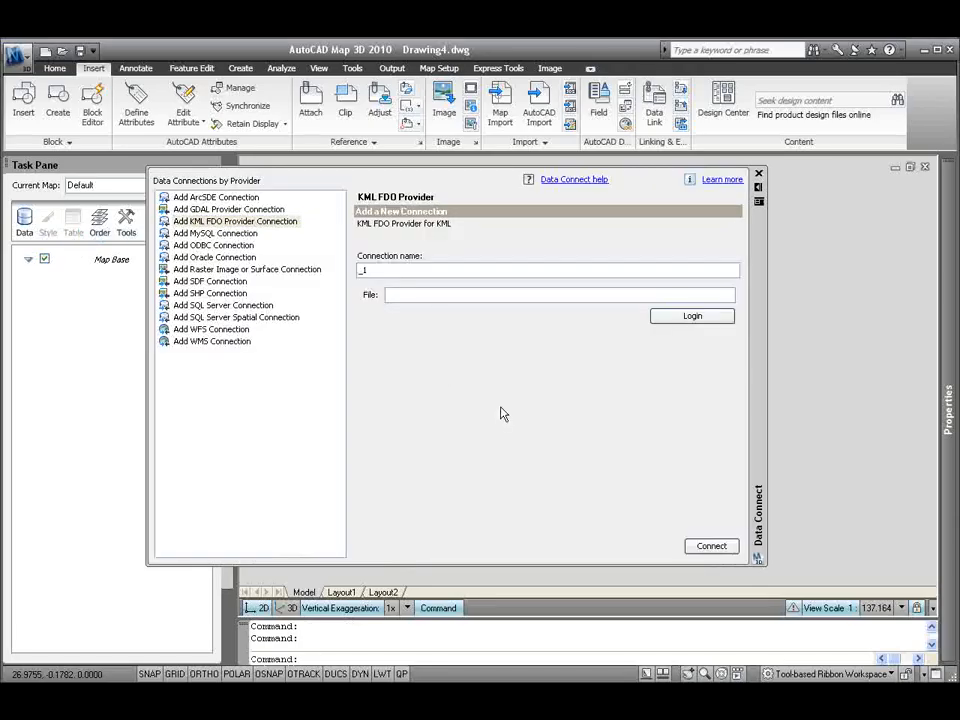
{"action": "left_click", "coordinate": [235, 221]}
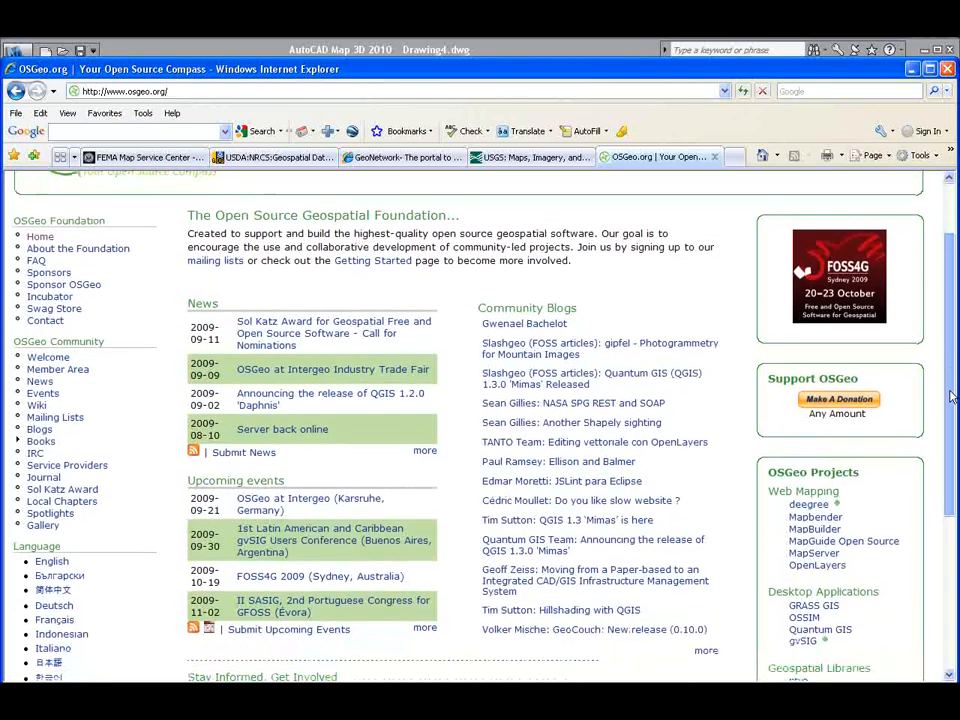
Scroll the OSGeo.org home page and follow the FDO link under Geospatial Libraries
{"action": "scroll", "scroll_direction": "down", "scroll_amount": 3}
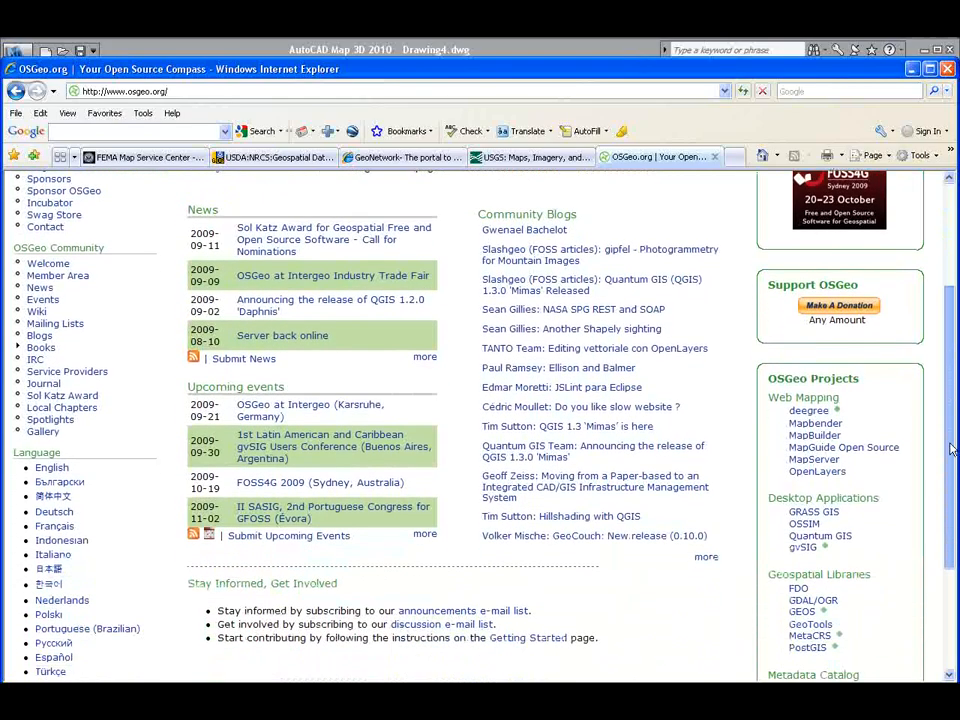
{"action": "scroll", "scroll_direction": "down", "scroll_amount": 3}
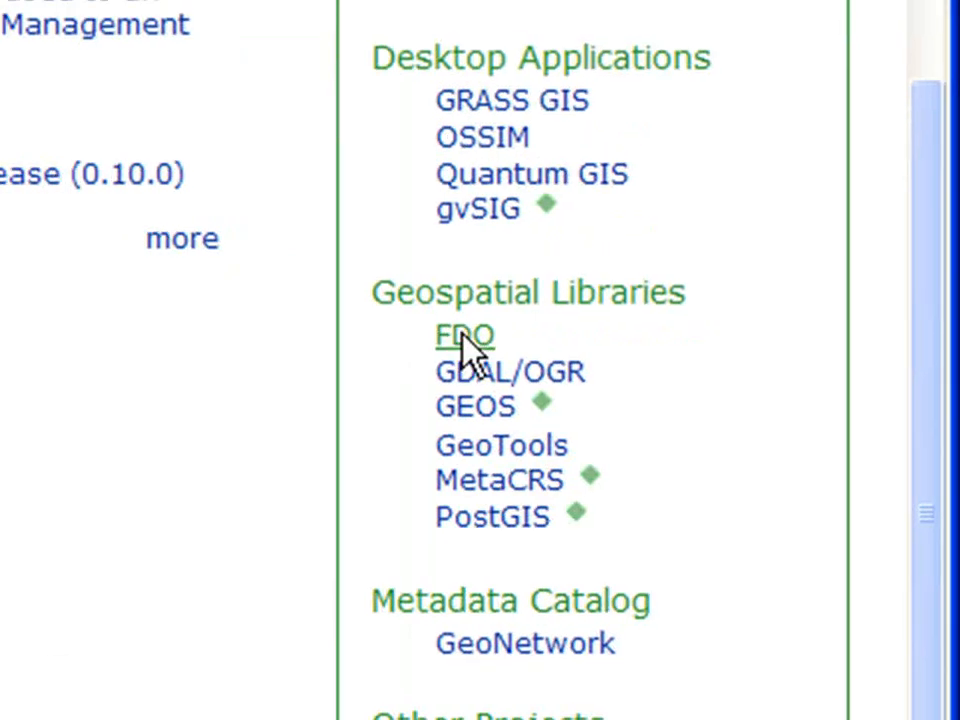
{"action": "left_click", "coordinate": [463, 335]}
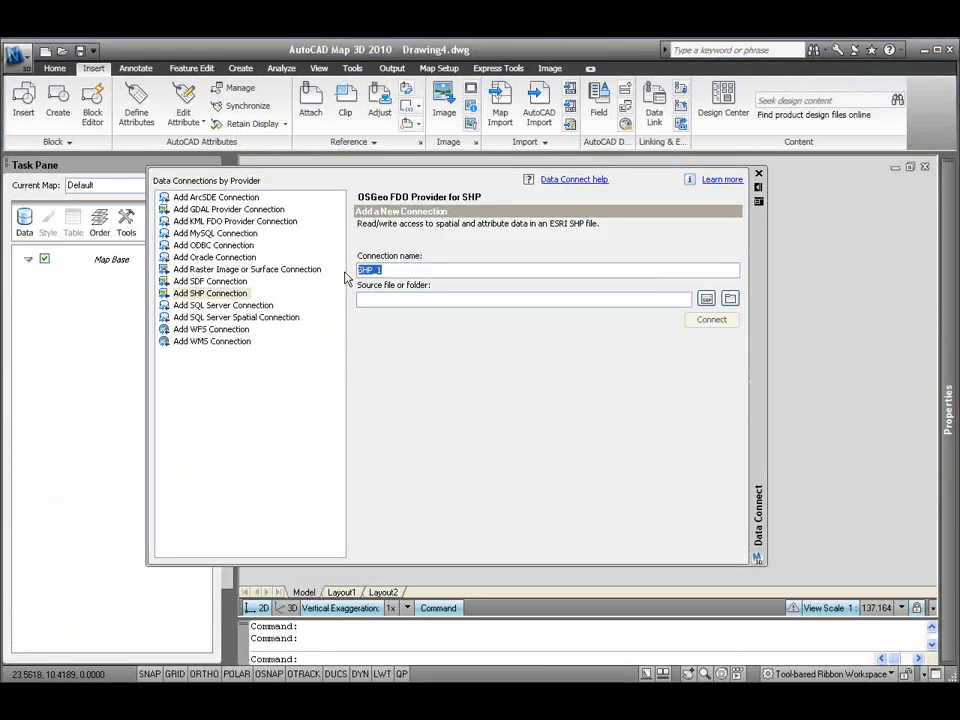
Name the new SHP connection 'SHP STREETS' and set its source file to streets.shp
{"action": "type", "text": "SHP"}
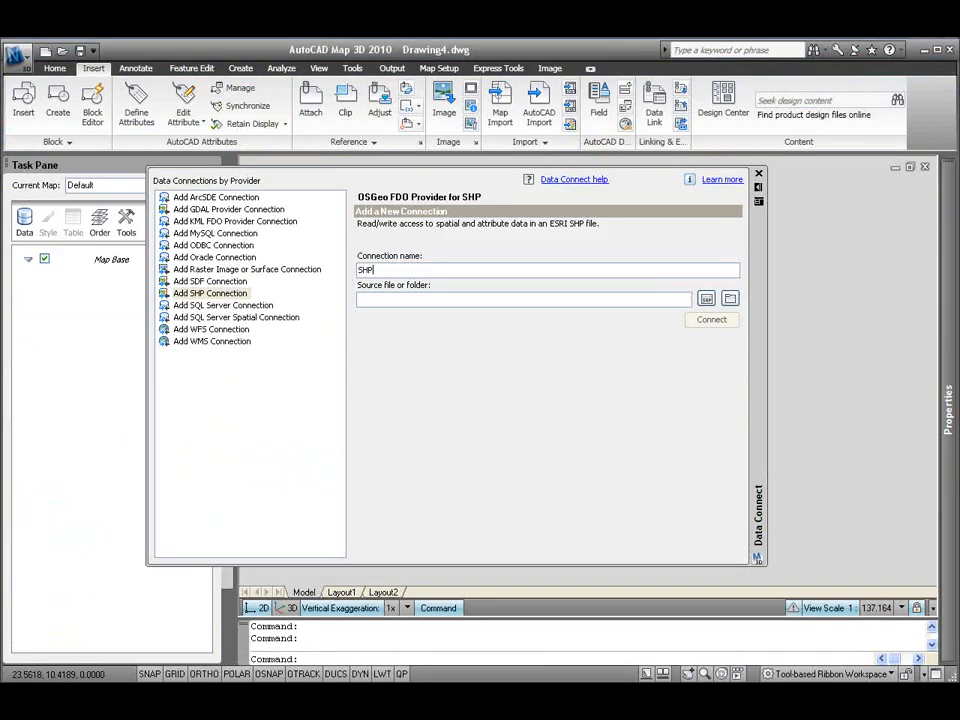
{"action": "type", "text": "STREETS"}
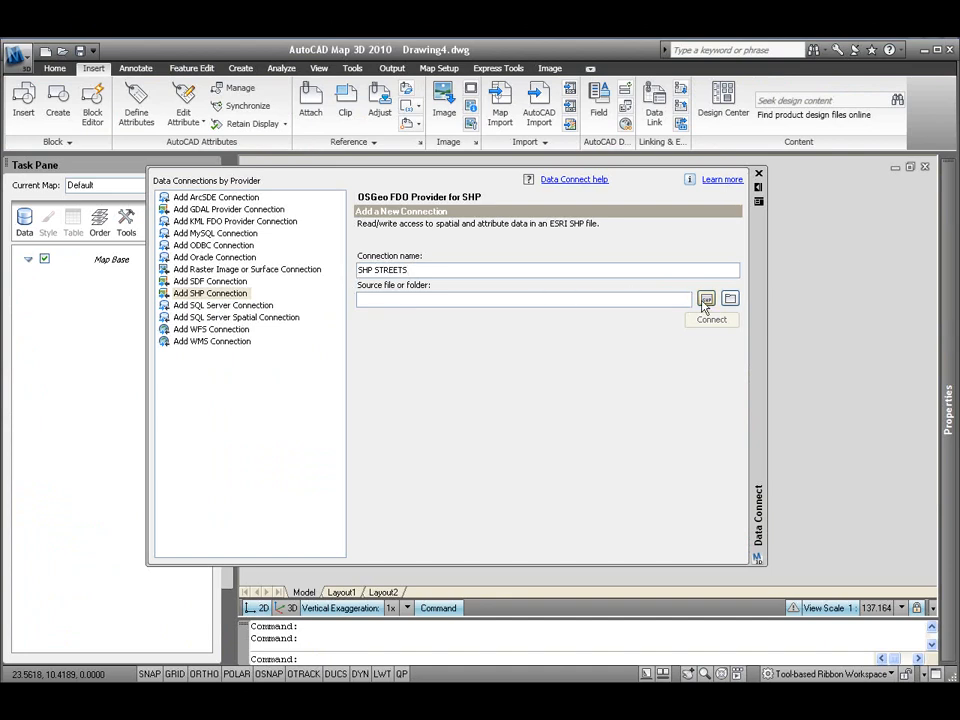
{"action": "left_click", "coordinate": [706, 299]}
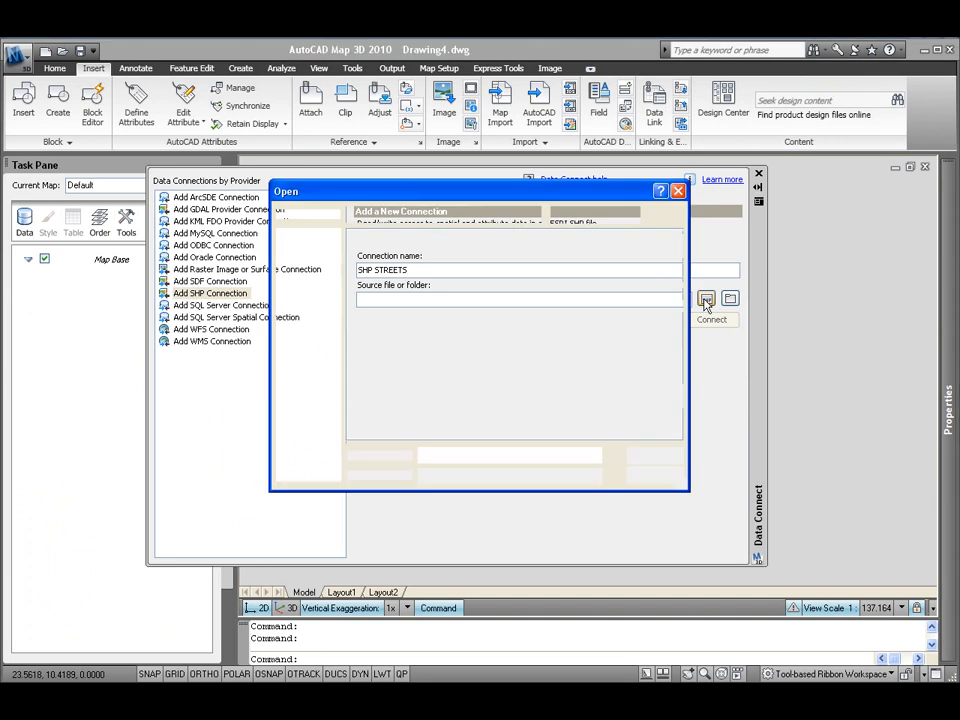
{"action": "left_click", "coordinate": [706, 298]}
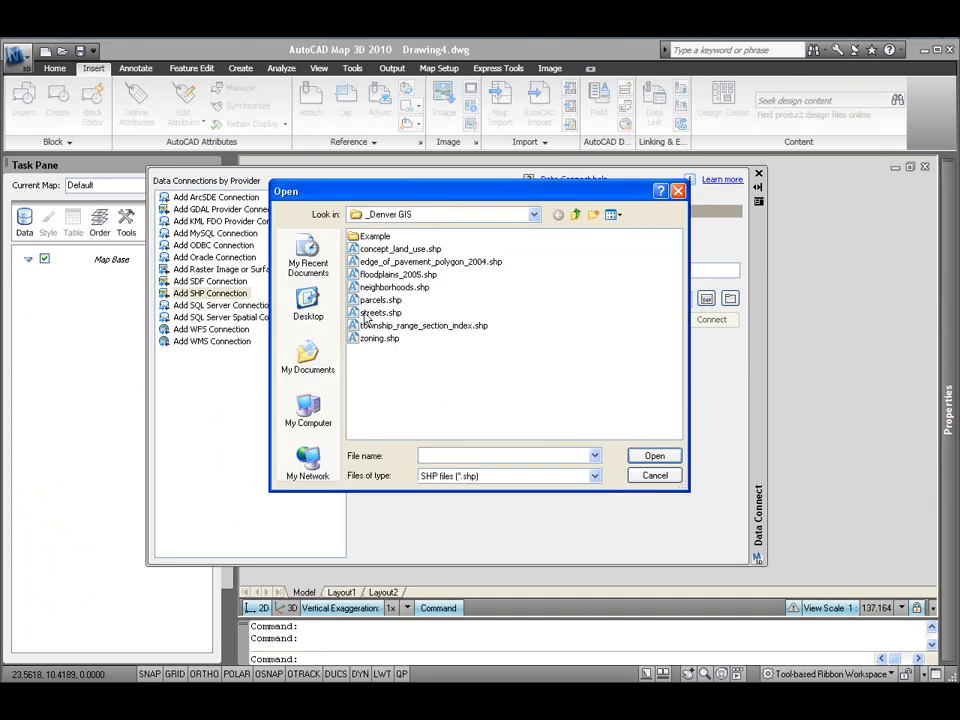
{"action": "left_click", "coordinate": [381, 312]}
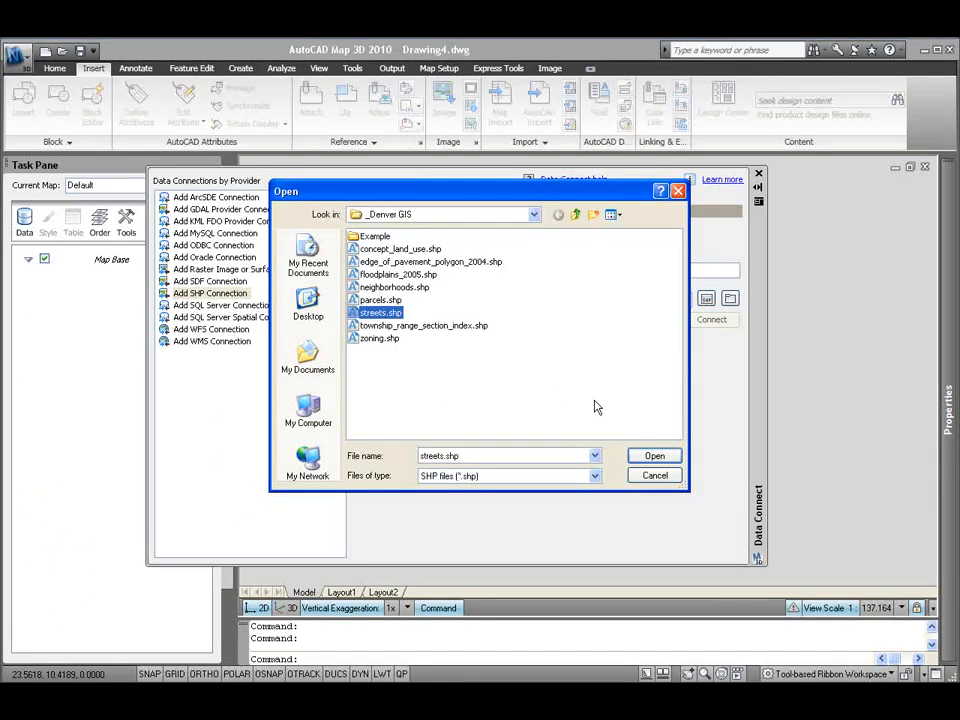
{"action": "mouse_move", "coordinate": [654, 456]}
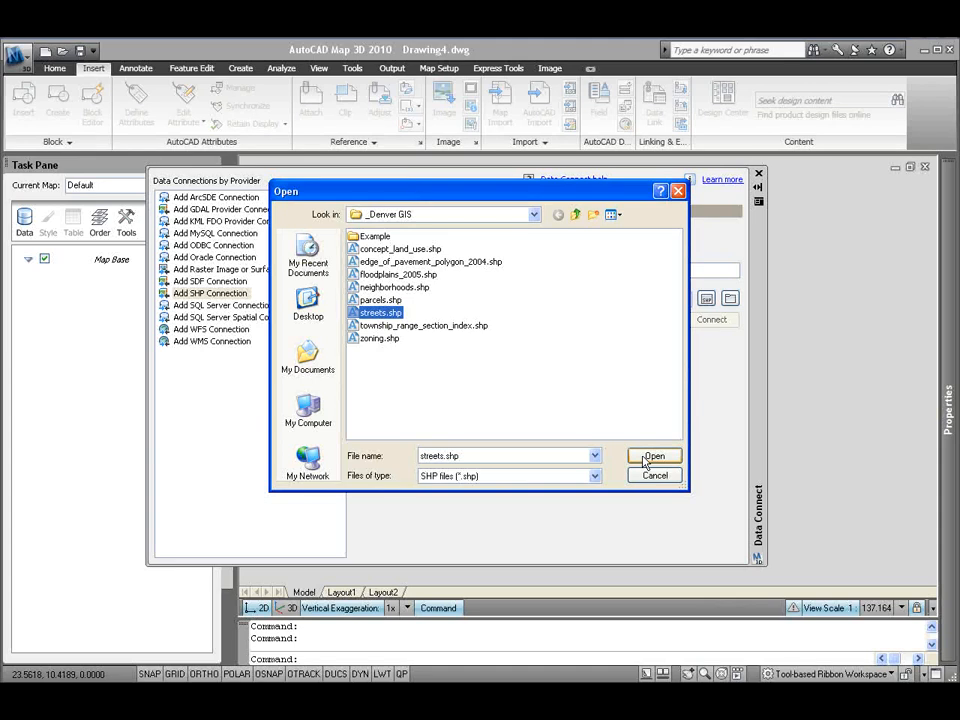
{"action": "left_click", "coordinate": [654, 456]}
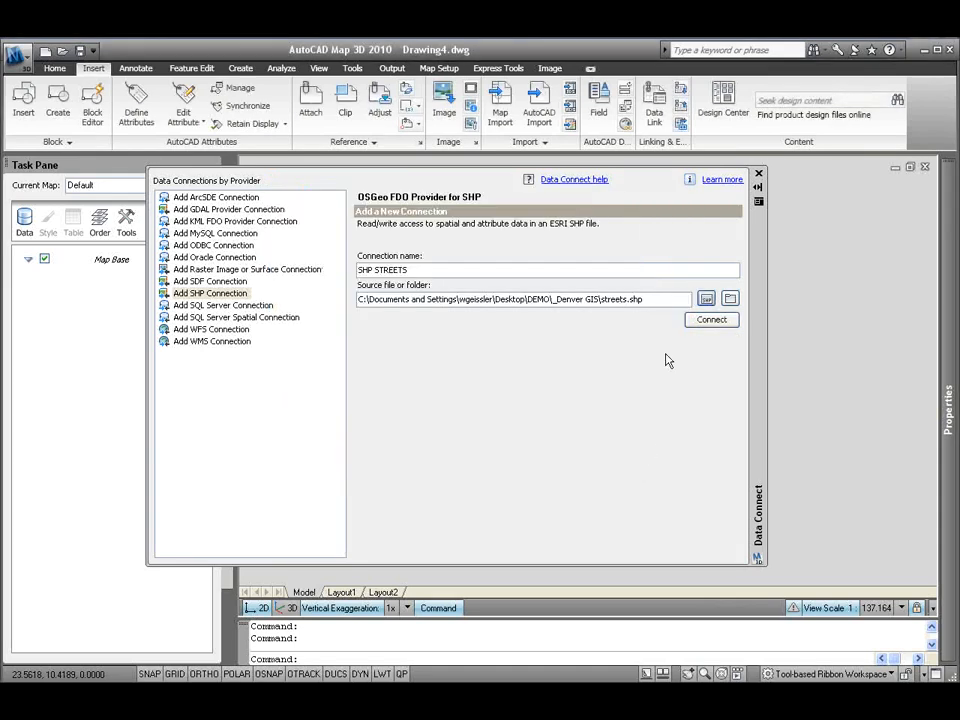
Connect SHP STREETS to add the streets layer, then close the Data Connect window
{"action": "left_click", "coordinate": [711, 319]}
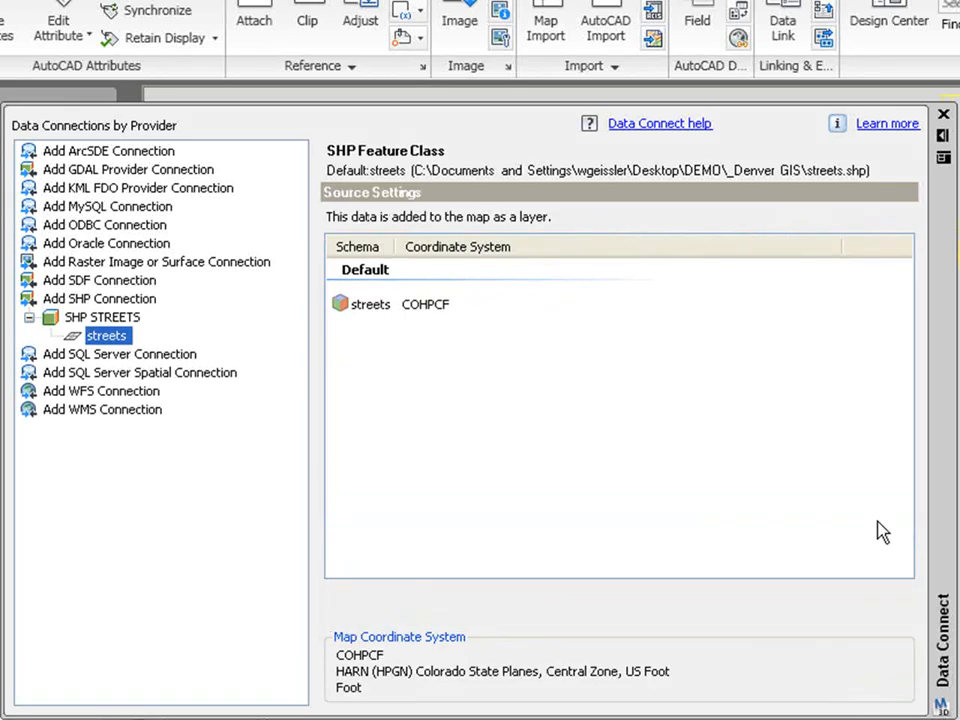
{"action": "mouse_move", "coordinate": [948, 178]}
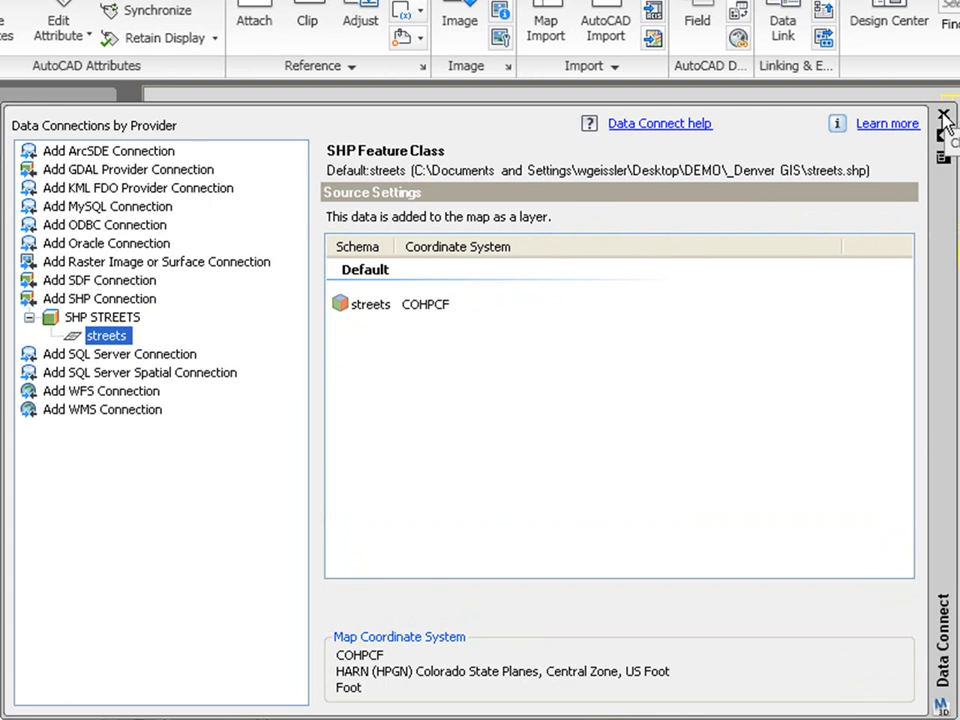
{"action": "left_click", "coordinate": [943, 115]}
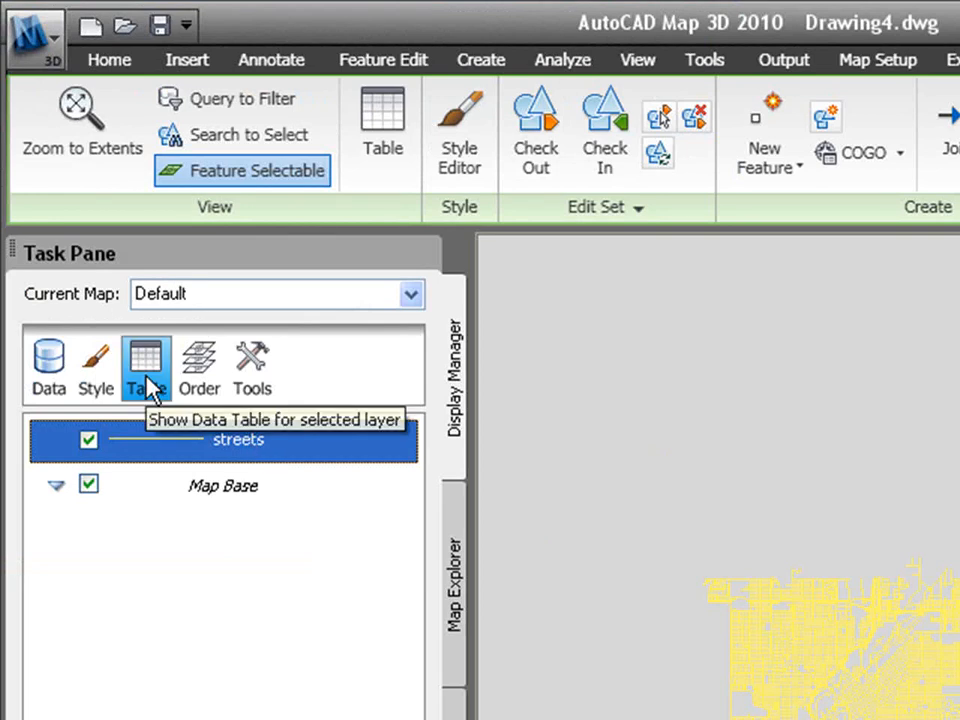
Show the streets layer's attributes, such as the arterial E 8TH AVE
{"action": "left_click", "coordinate": [146, 365]}
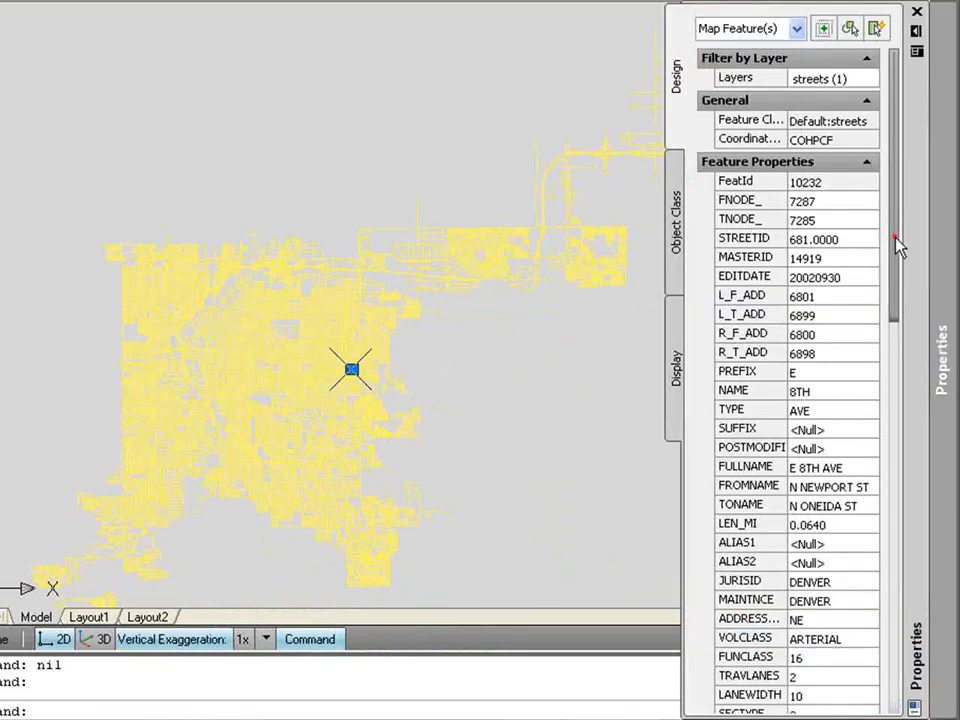
Scroll through a street's attributes in the Properties palette
{"action": "scroll", "scroll_direction": "down", "scroll_amount": 3}
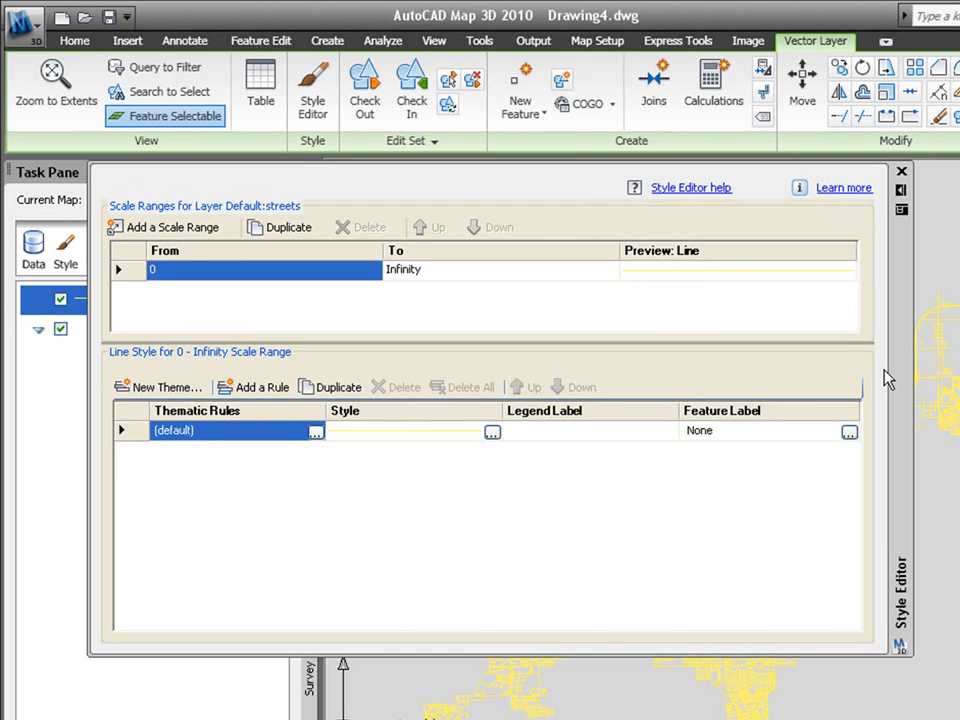
{"action": "mouse_move", "coordinate": [572, 390]}
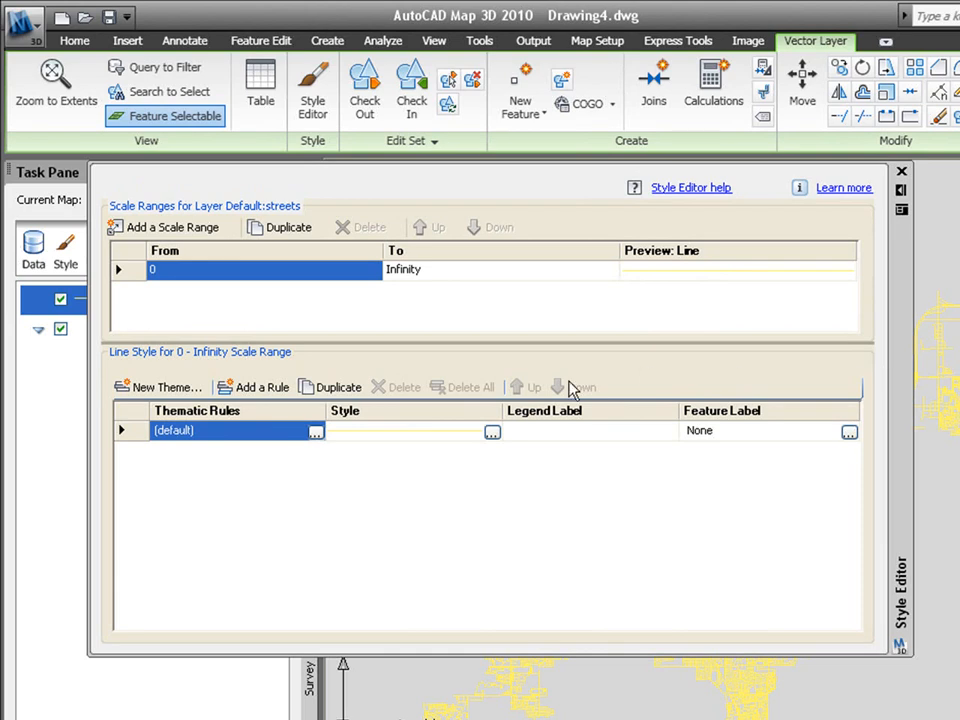
Set the default rule's street line colour to red (255,0,0)
{"action": "left_click", "coordinate": [492, 431]}
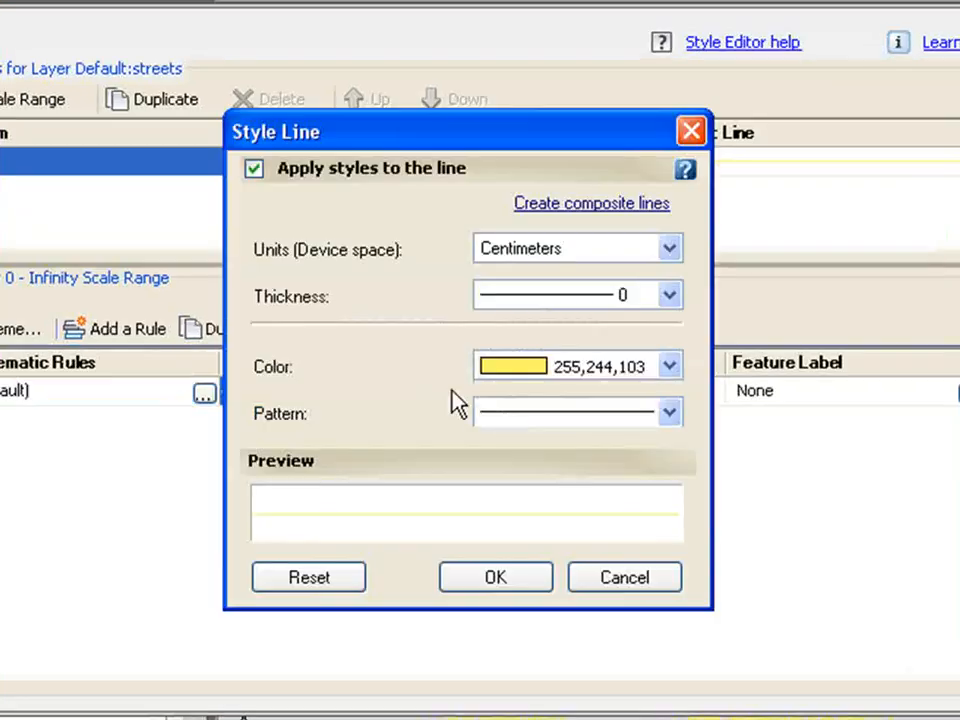
{"action": "left_click", "coordinate": [669, 365]}
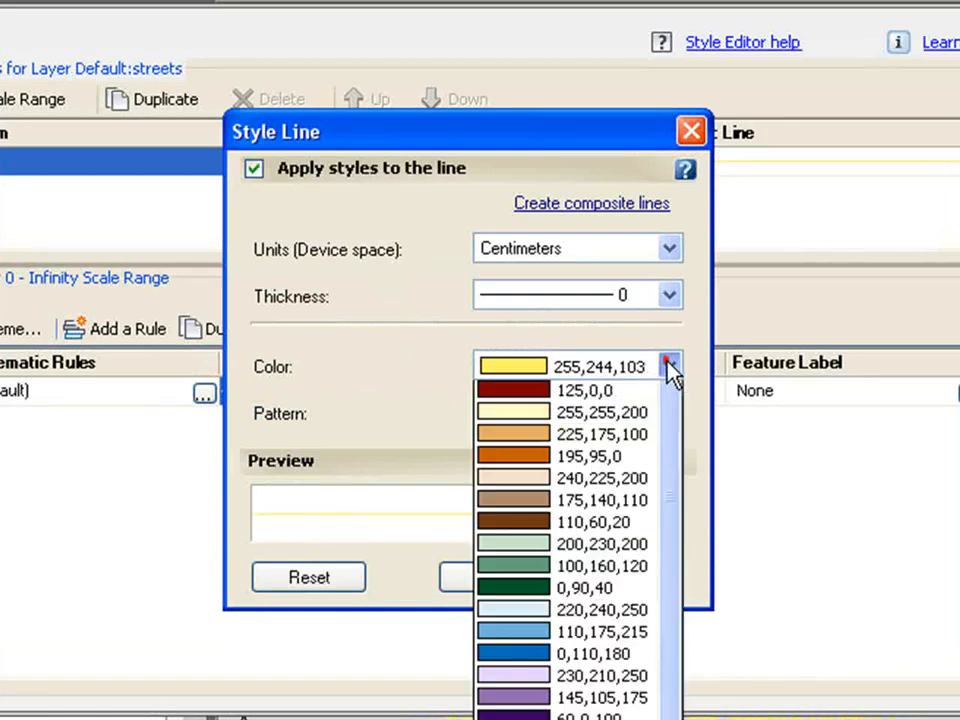
{"action": "left_click", "coordinate": [585, 389]}
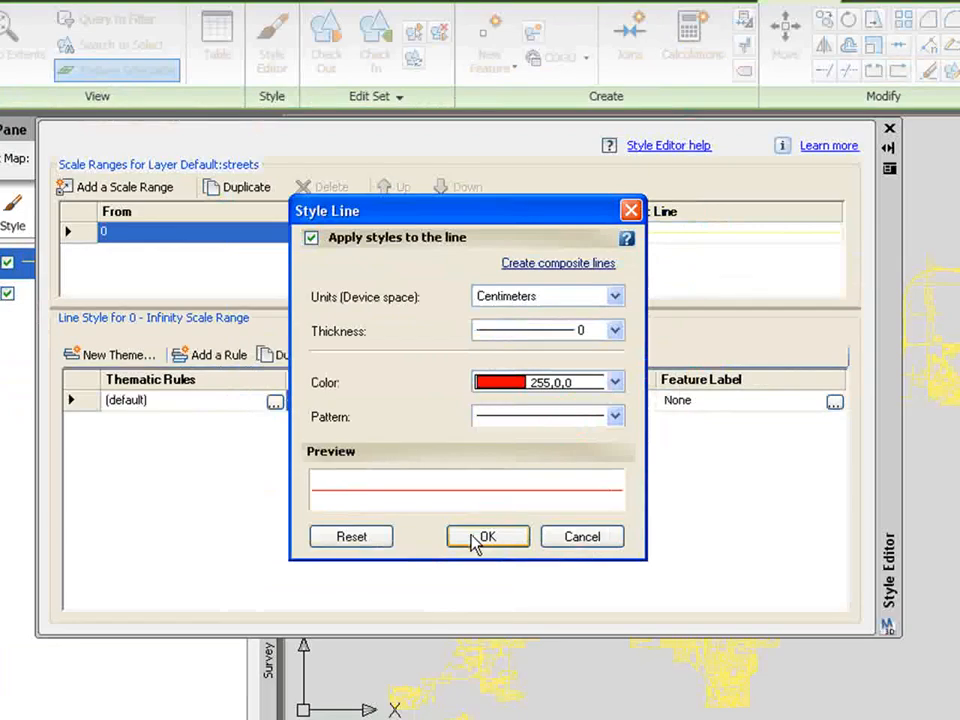
{"action": "left_click", "coordinate": [487, 537]}
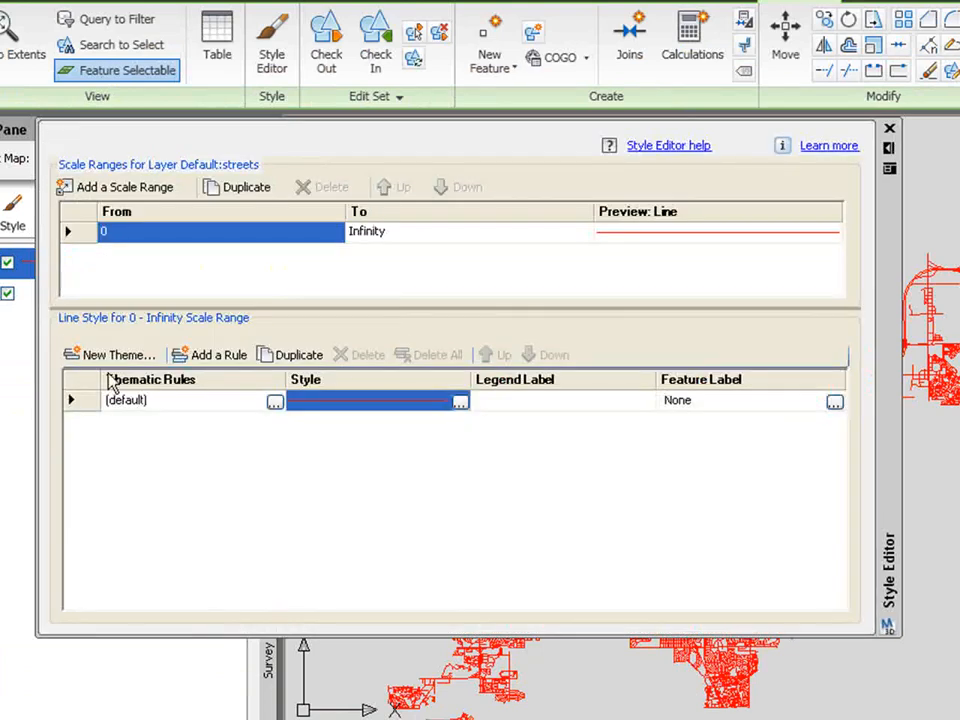
{"action": "mouse_move", "coordinate": [110, 354]}
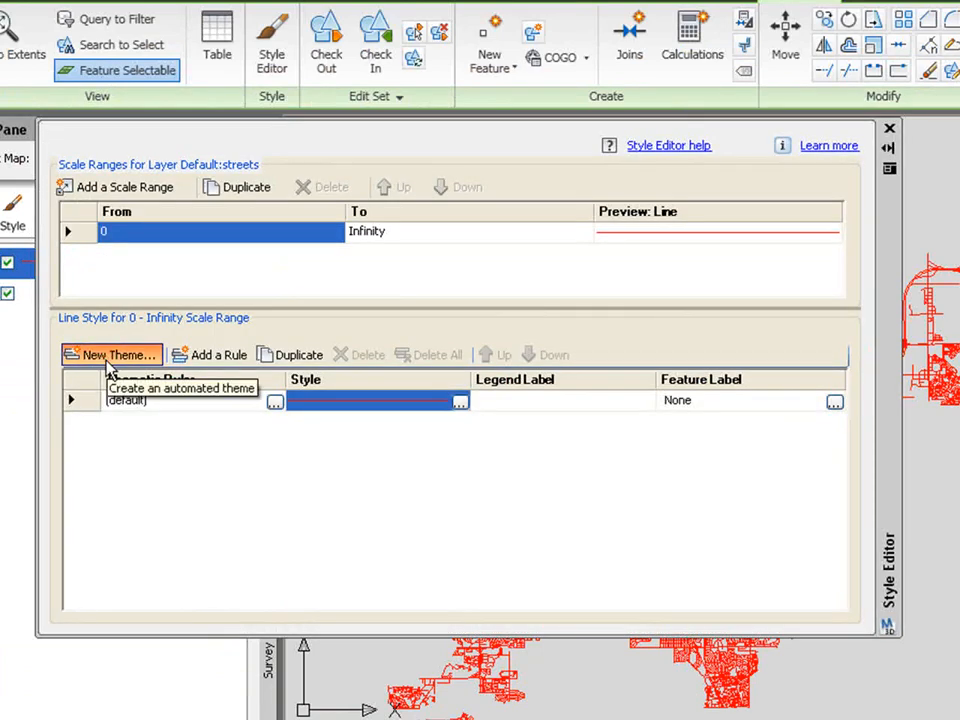
Create a TYPE-based street theme with colours ranging from red (255,0,0) to yellow (255,255,0)
{"action": "left_click", "coordinate": [111, 354]}
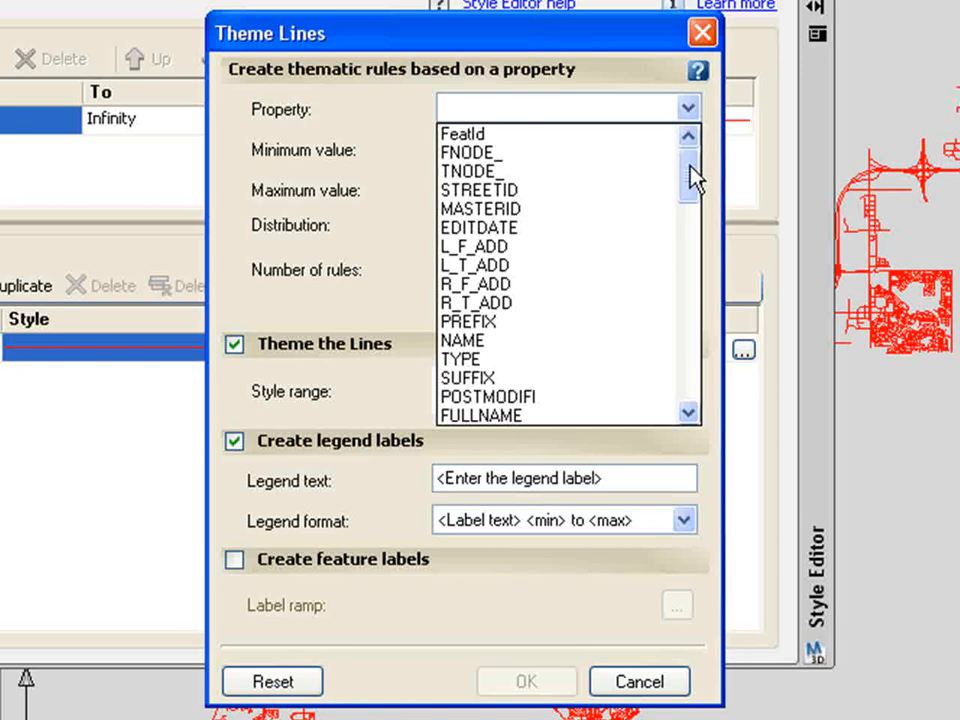
{"action": "left_click", "coordinate": [689, 165]}
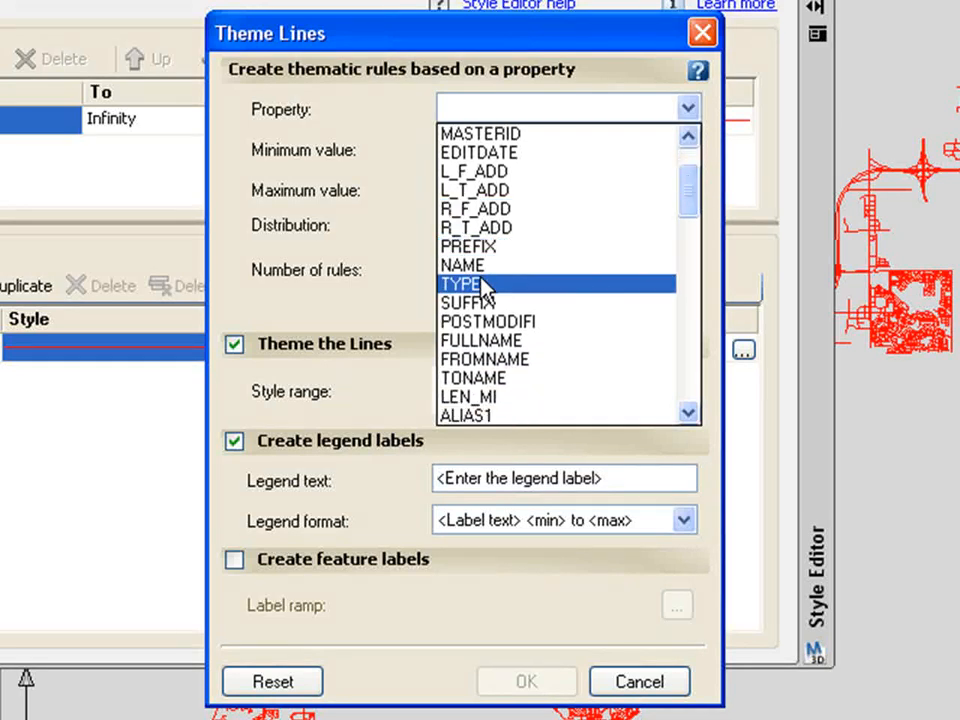
{"action": "left_click", "coordinate": [460, 284]}
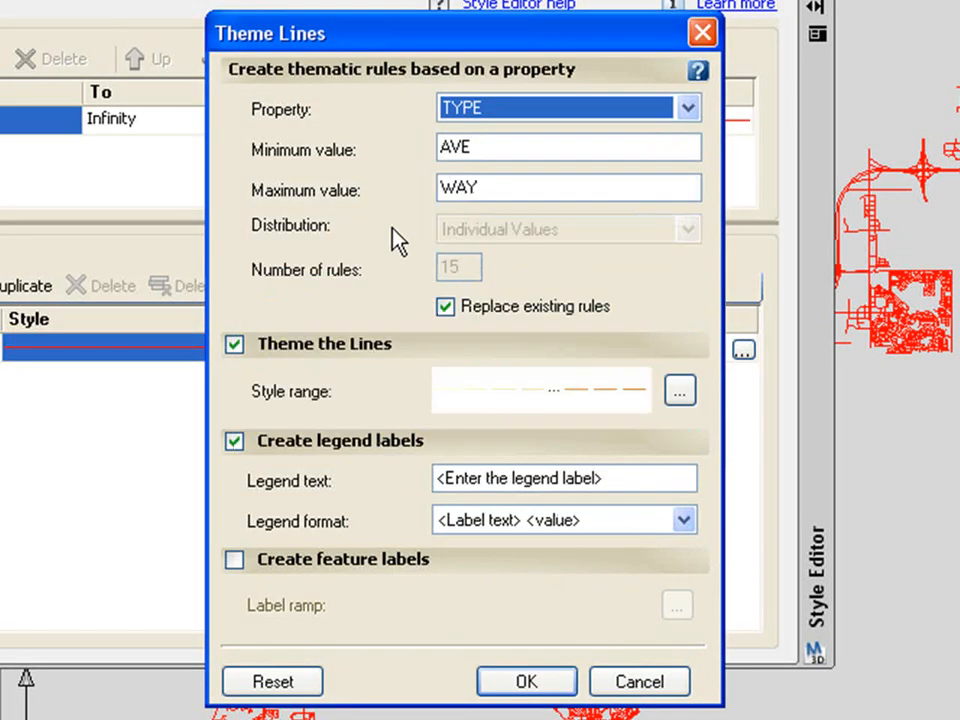
{"action": "mouse_move", "coordinate": [512, 322]}
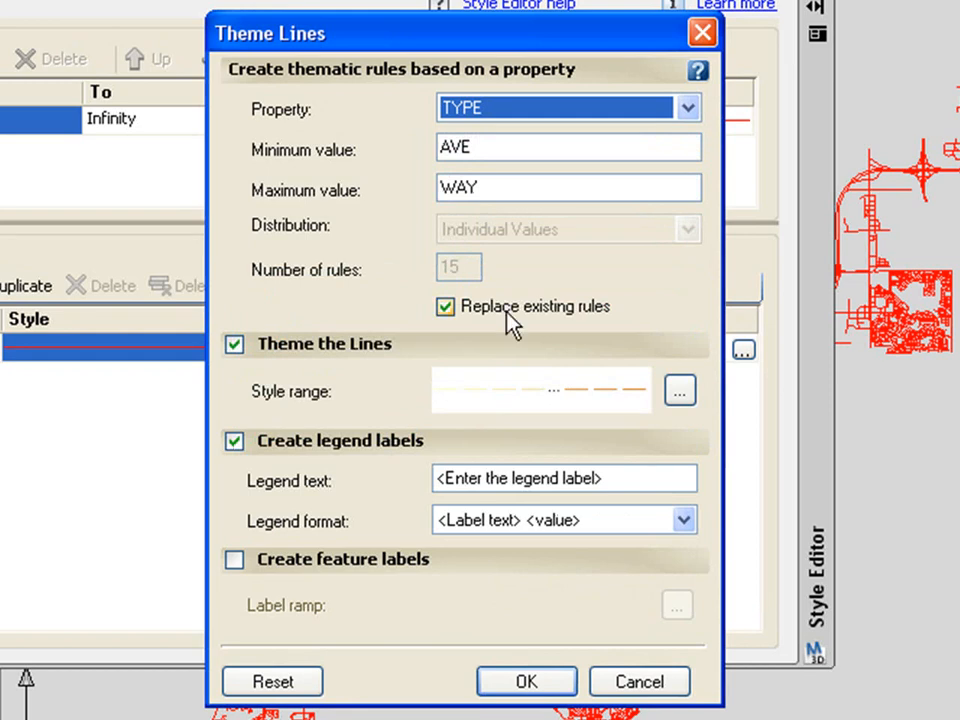
{"action": "left_click", "coordinate": [679, 390]}
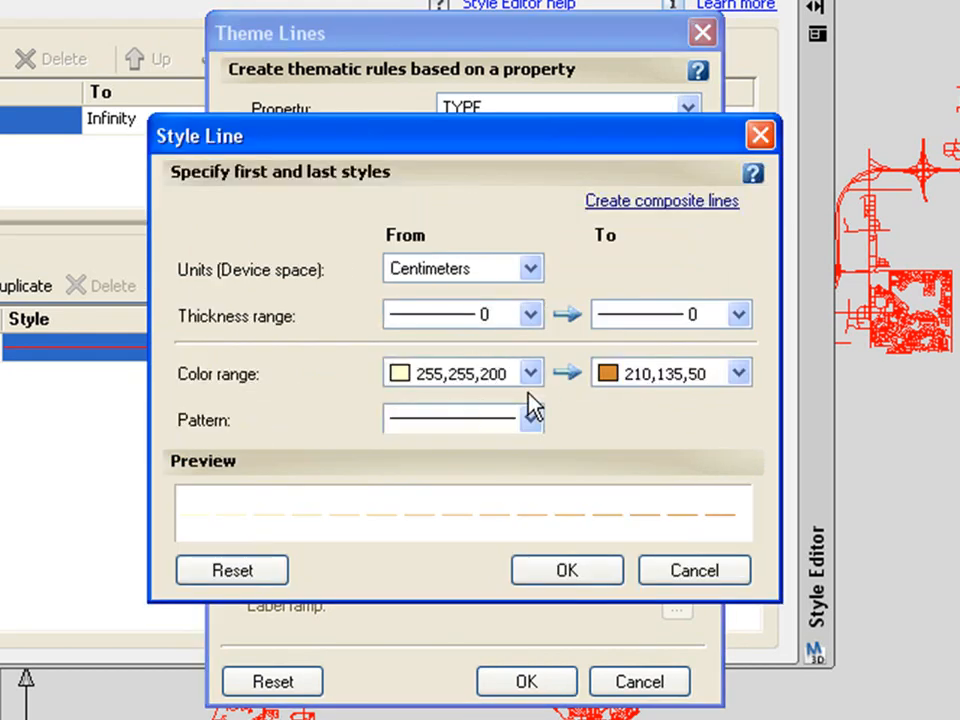
{"action": "left_click", "coordinate": [532, 373]}
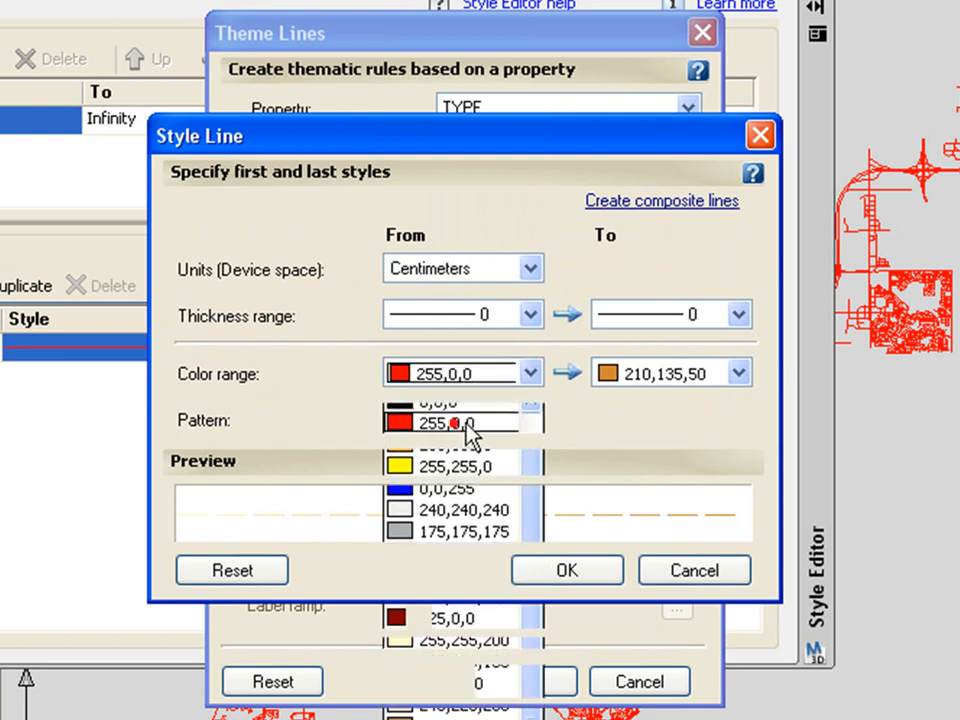
{"action": "left_click", "coordinate": [460, 420]}
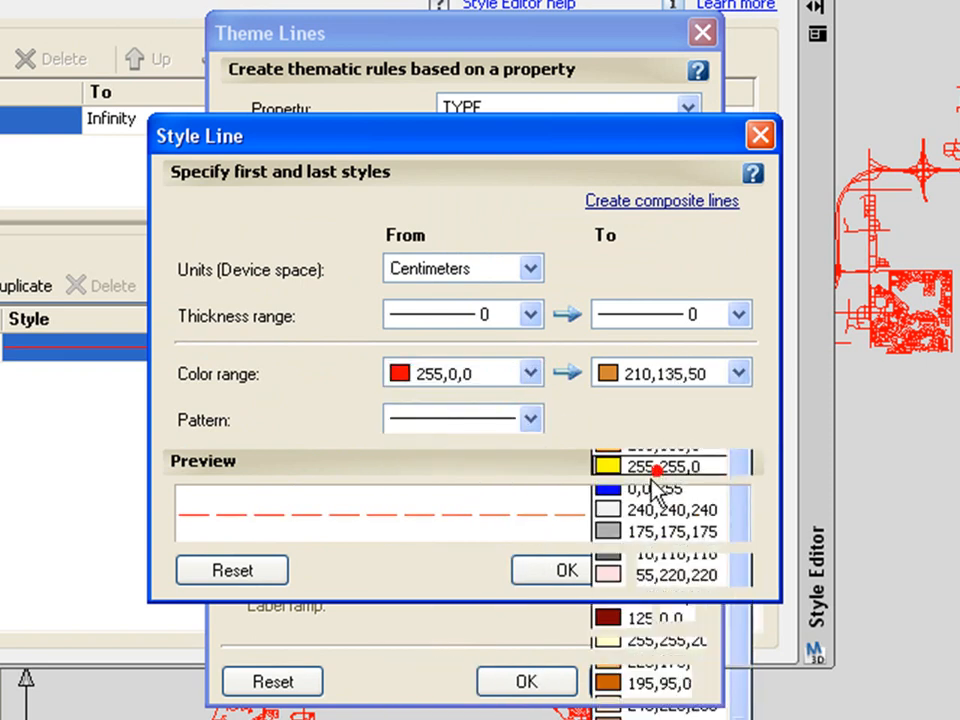
{"action": "left_click", "coordinate": [566, 570]}
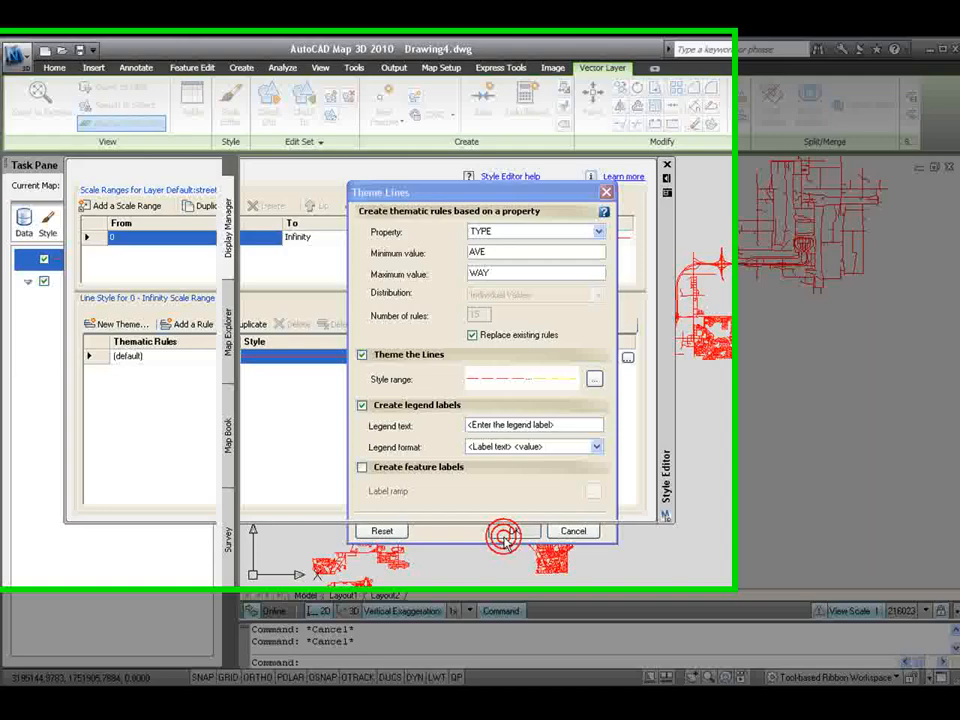
Apply the theme's 15 TYPE rules and expand the streets layer to list them
{"action": "left_click", "coordinate": [479, 531]}
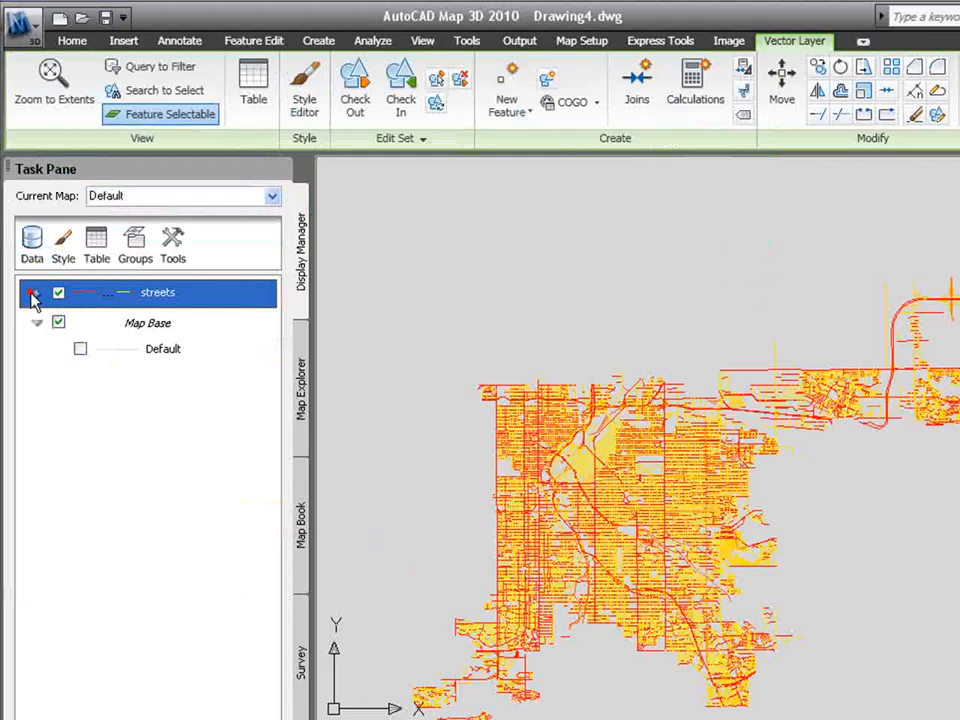
{"action": "left_click", "coordinate": [36, 292]}
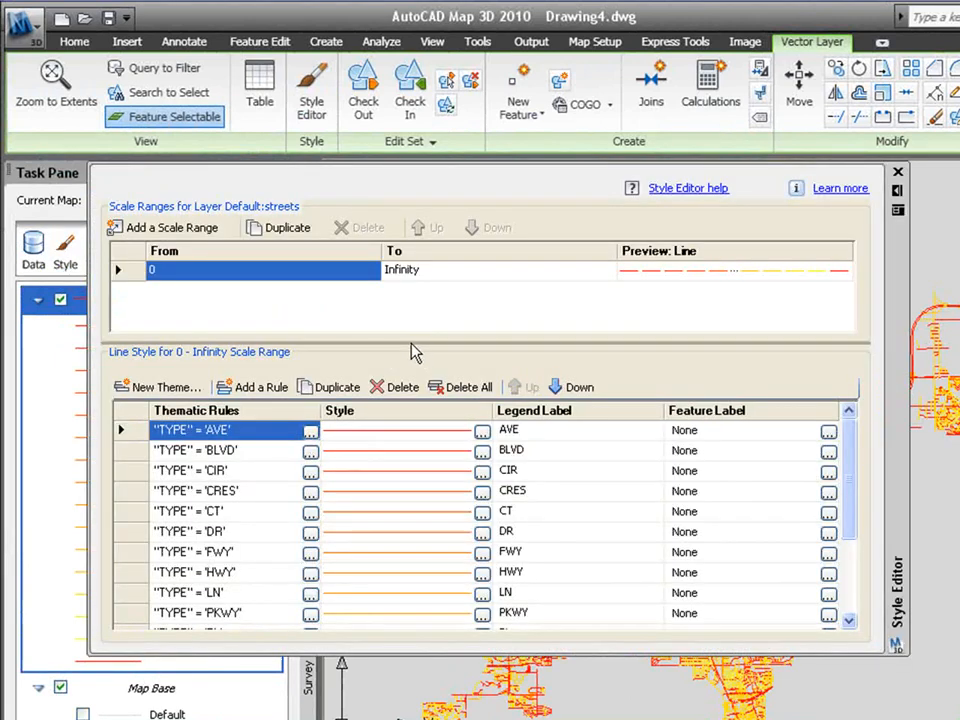
{"action": "mouse_move", "coordinate": [183, 234]}
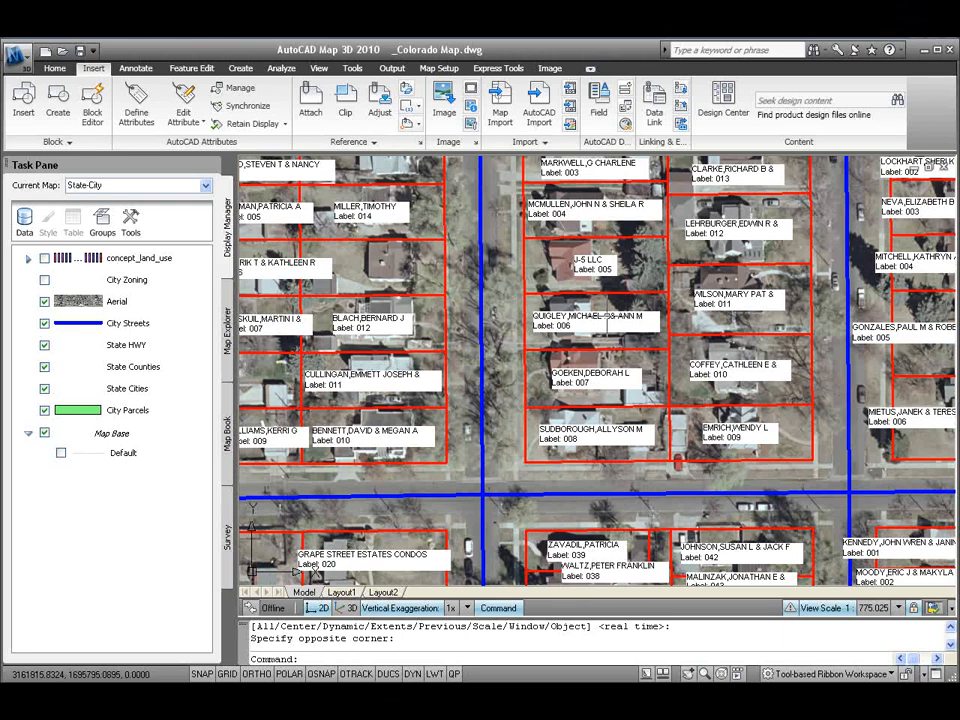
Show the FloodPlains map with its colour-coded flood zones, then select the Zoning map
{"action": "left_click", "coordinate": [205, 185]}
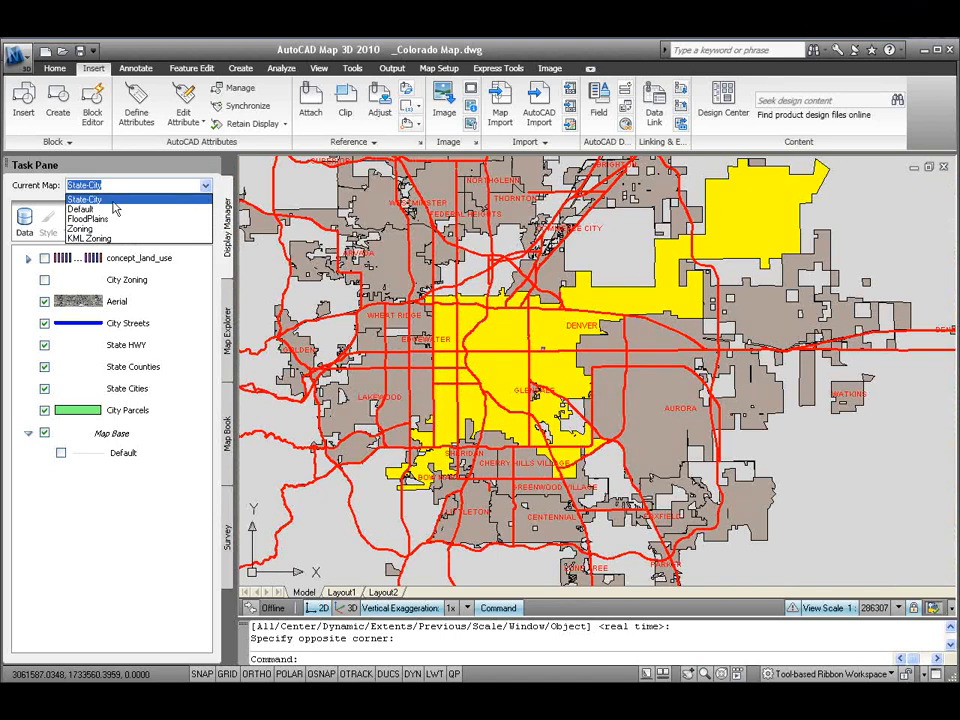
{"action": "left_click", "coordinate": [88, 219]}
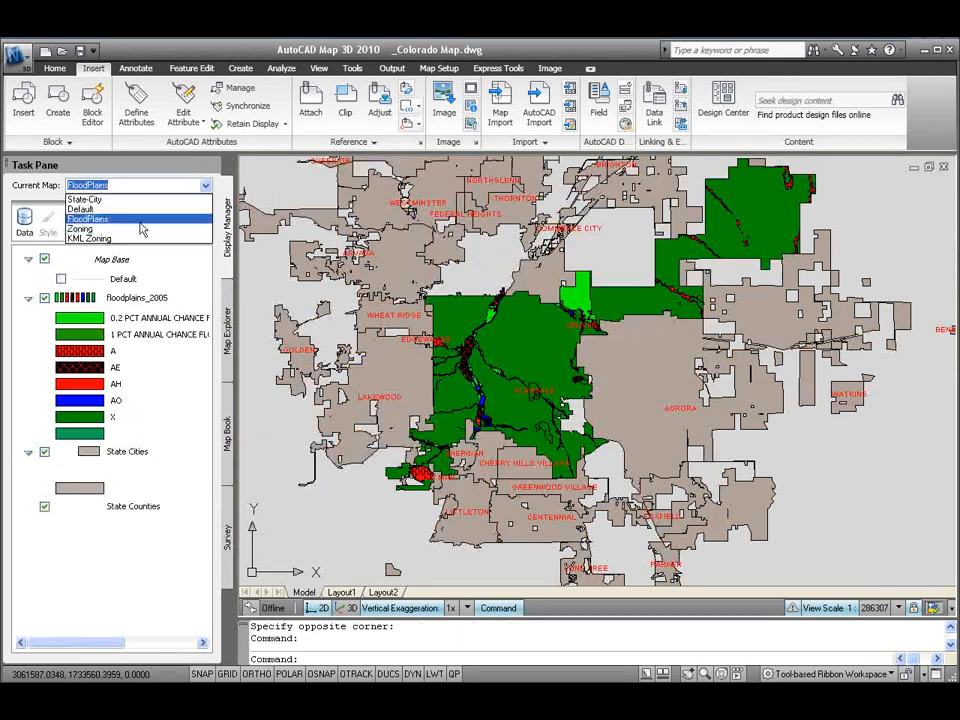
{"action": "left_click", "coordinate": [80, 219]}
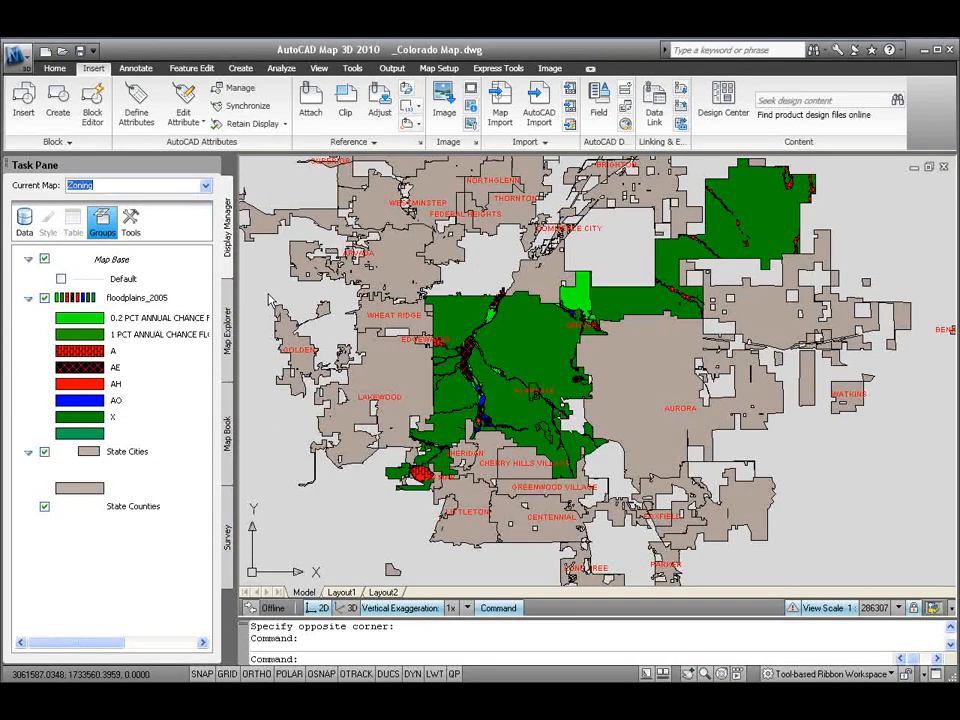